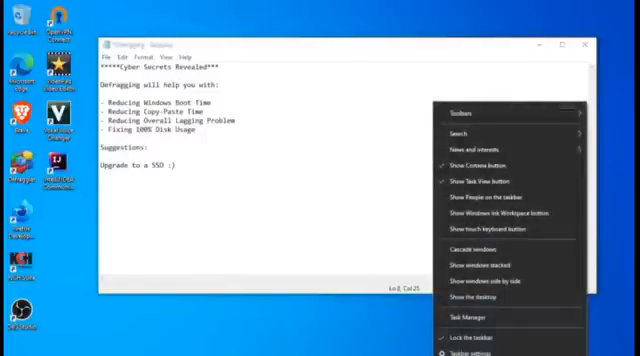
Step: Check running processes in Task Manager with full details, then close it
left_click(470, 324)
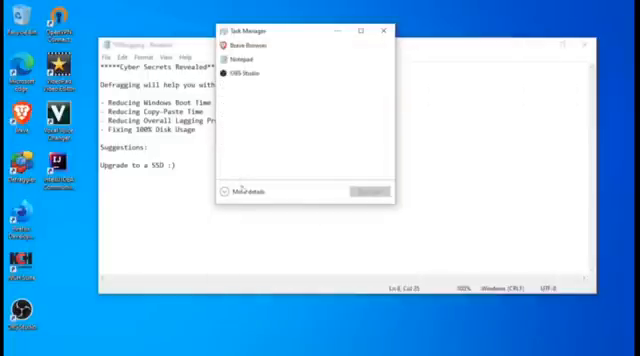
left_click(248, 192)
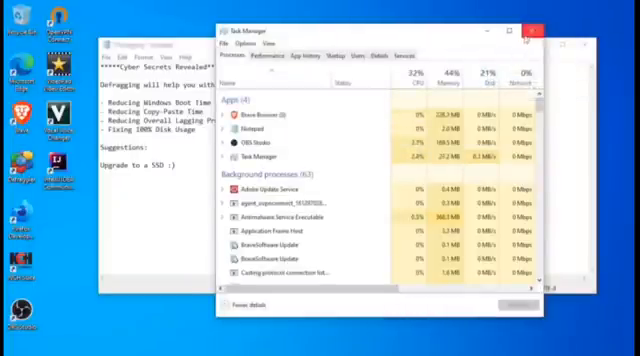
left_click(532, 30)
type("Free")
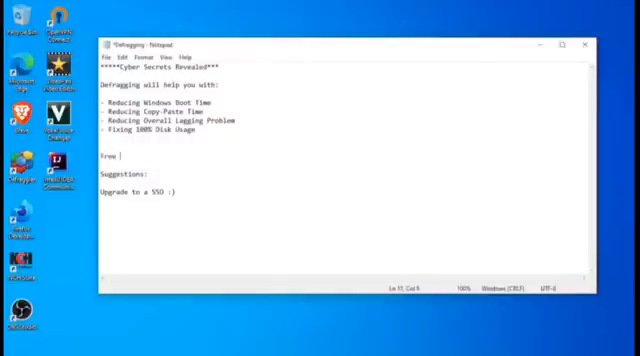
Step: Add a 'Free Software:' line to the defragging notes
type("SOftware:")
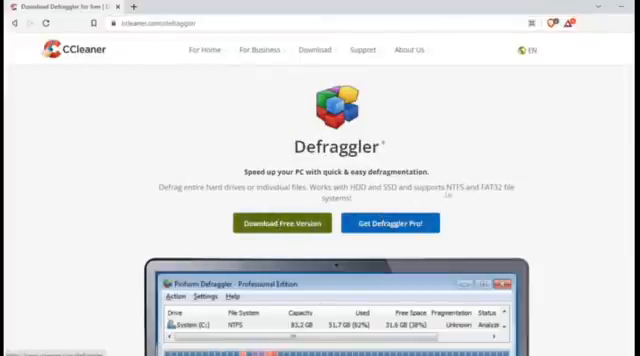
Step: Scroll the Defraggler product page to the Faster Computer section
scroll("down", 3)
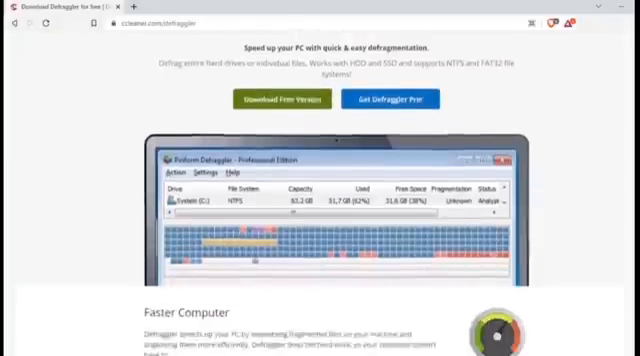
scroll("down", 3)
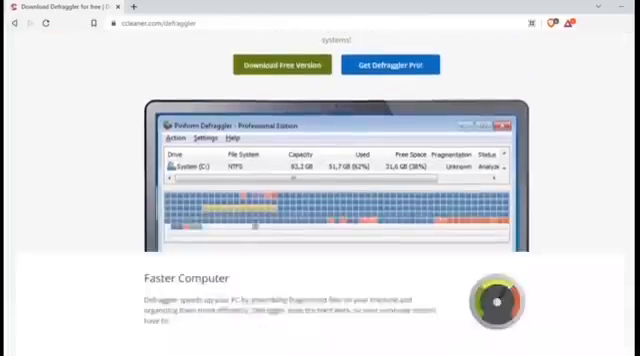
scroll("up", 3)
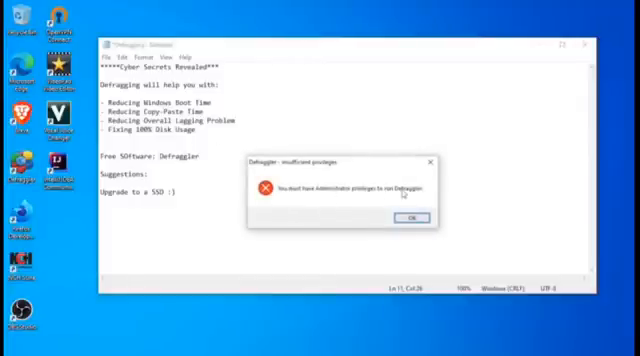
Step: Dismiss the insufficient privileges error so Defraggler can be relaunched as administrator
left_click(396, 220)
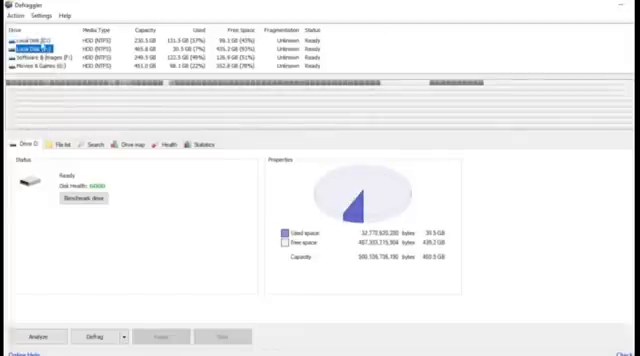
Step: Enable Boot Time Defrag for drive C: and decline the restart prompt
left_click(50, 48)
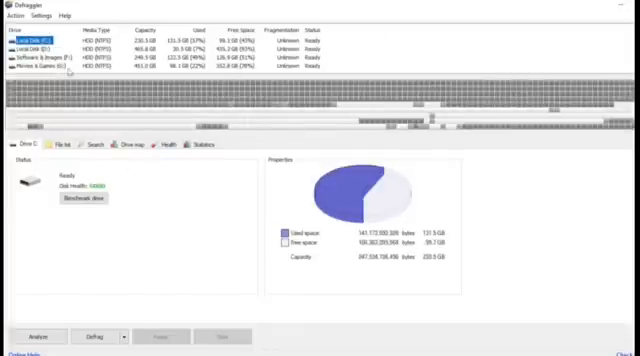
left_click(40, 16)
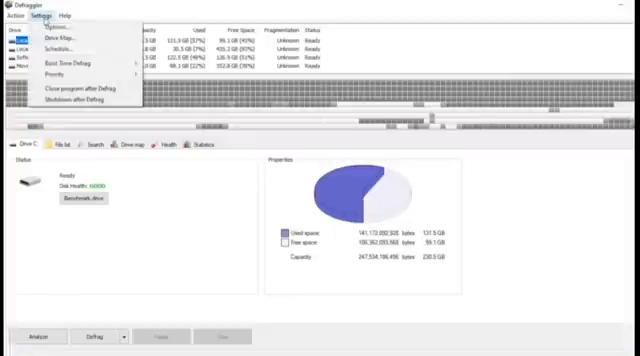
mouse_move(76, 46)
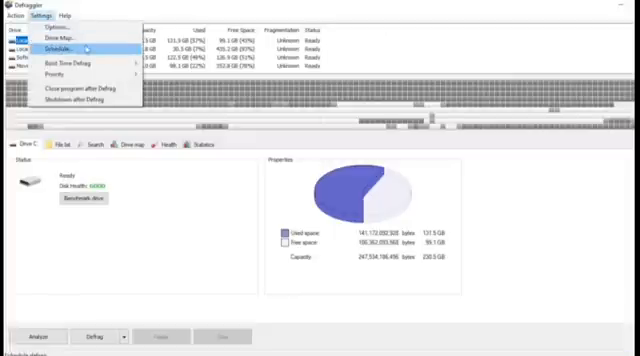
mouse_move(76, 62)
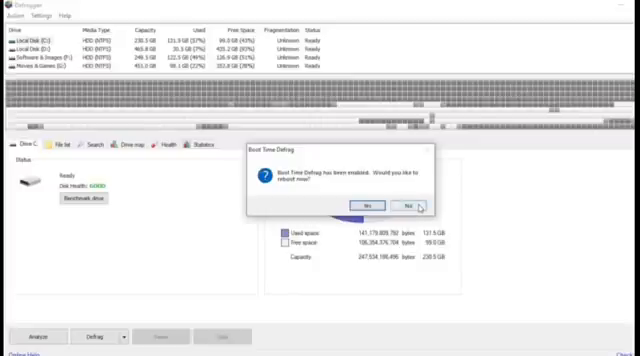
left_click(406, 204)
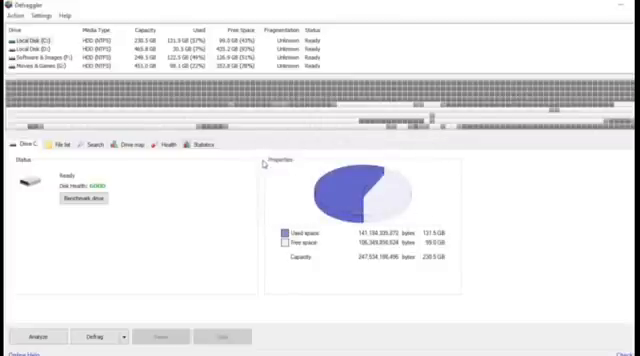
left_click(50, 38)
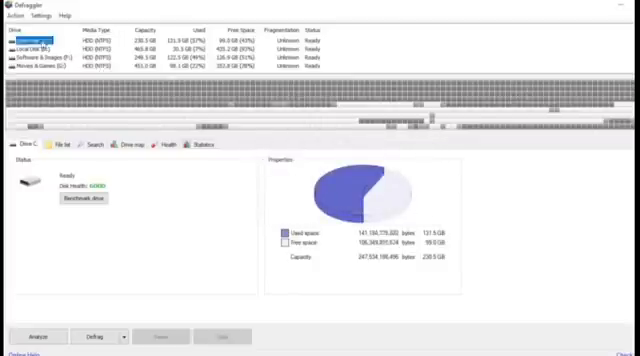
right_click(40, 44)
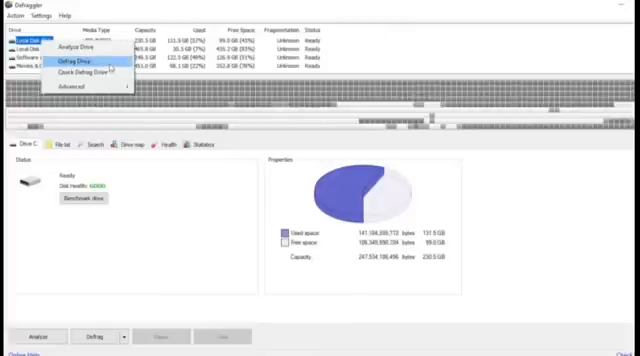
mouse_move(84, 72)
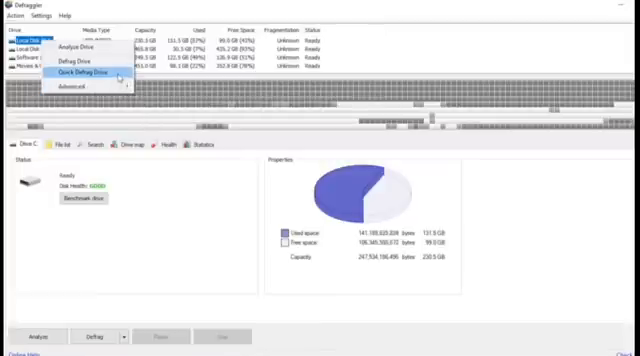
mouse_move(90, 60)
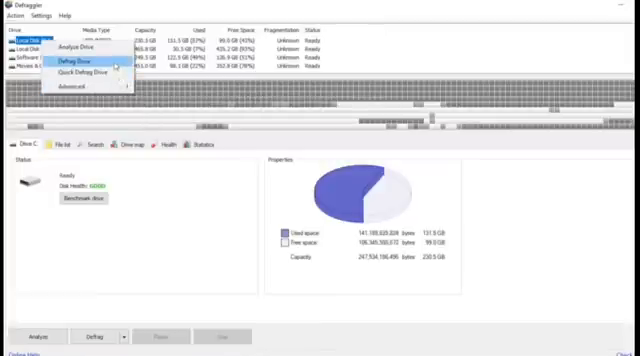
mouse_move(80, 44)
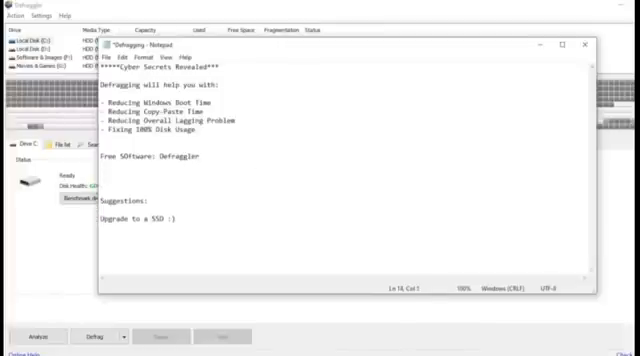
Step: Add 'Step 1: Run the defragger' and begin a 'Step 2' line in the notes
type("Step :")
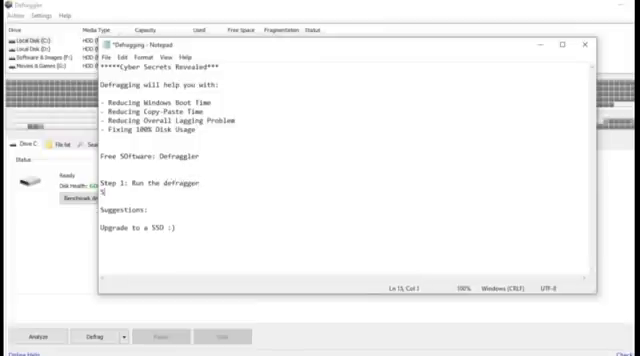
type("Step 2: M")
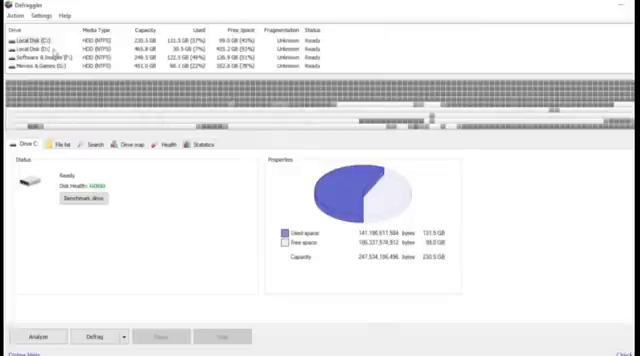
Step: Start Defrag Drive on the secondary drive from its right-click menu
left_click(40, 48)
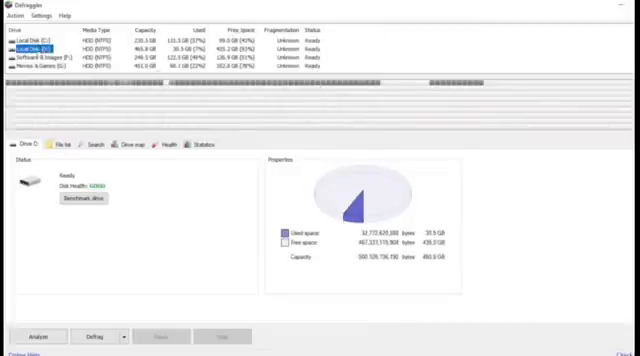
right_click(44, 46)
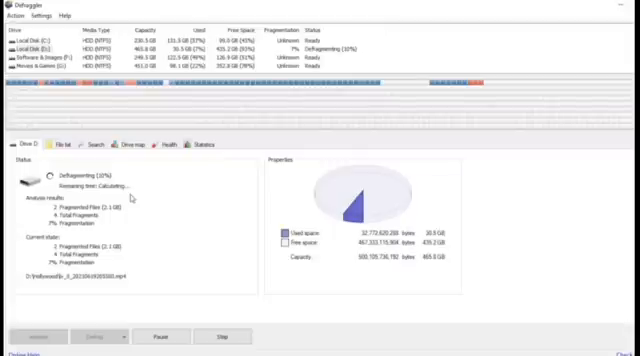
mouse_move(172, 236)
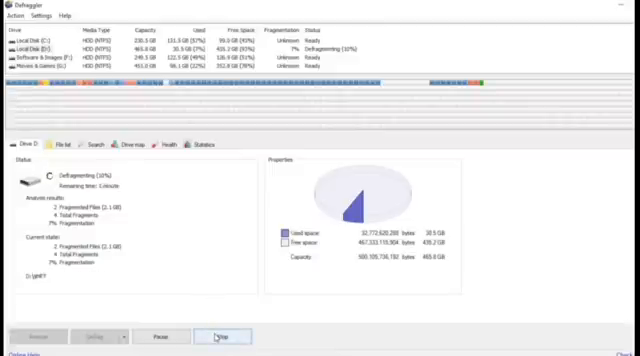
left_click(206, 336)
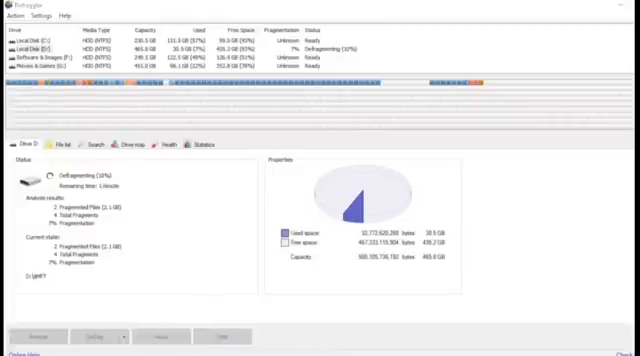